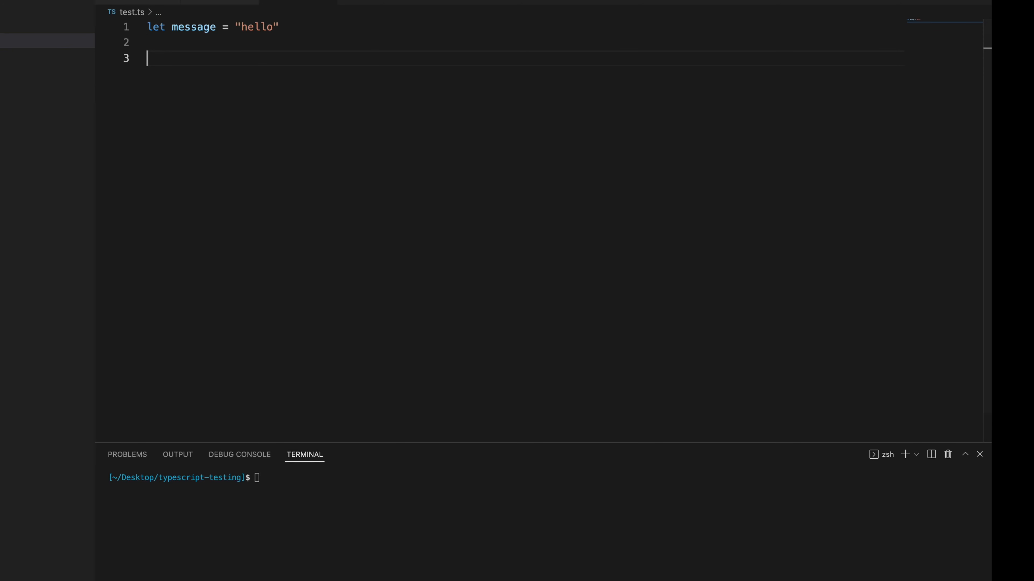
# Add a message() call below the string declaration, which TypeScript flags as an error.
pyautogui.write('mesas')
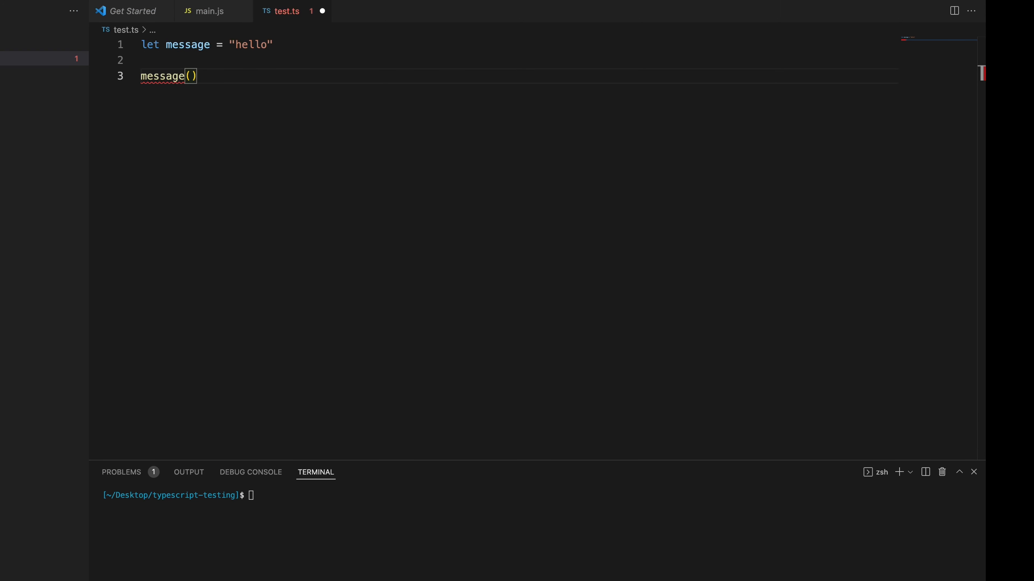
pyautogui.moveTo(162, 76)
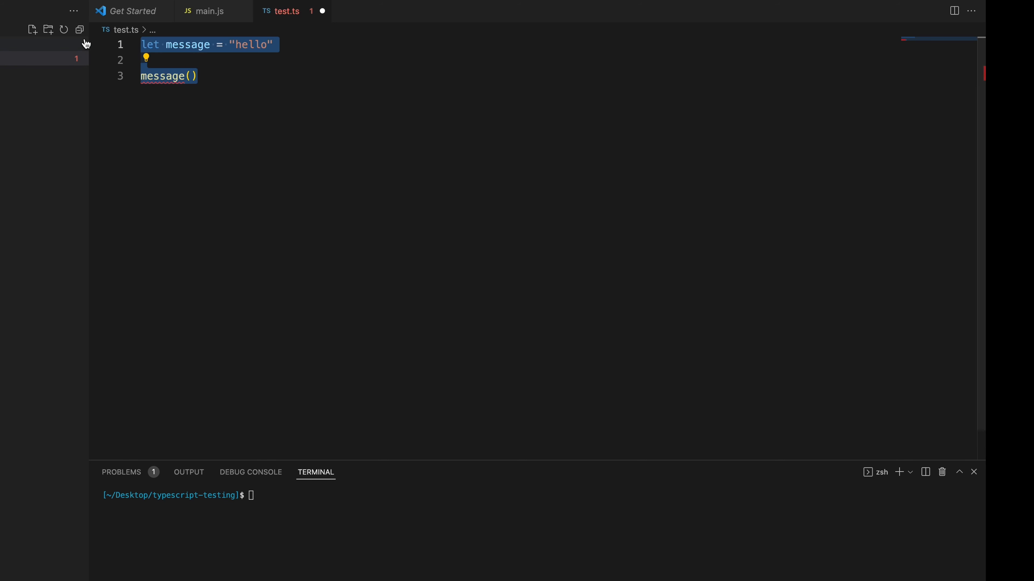
# Run node main.js with the pasted code to get 'message is not a function', then return to test.ts.
pyautogui.click(208, 12)
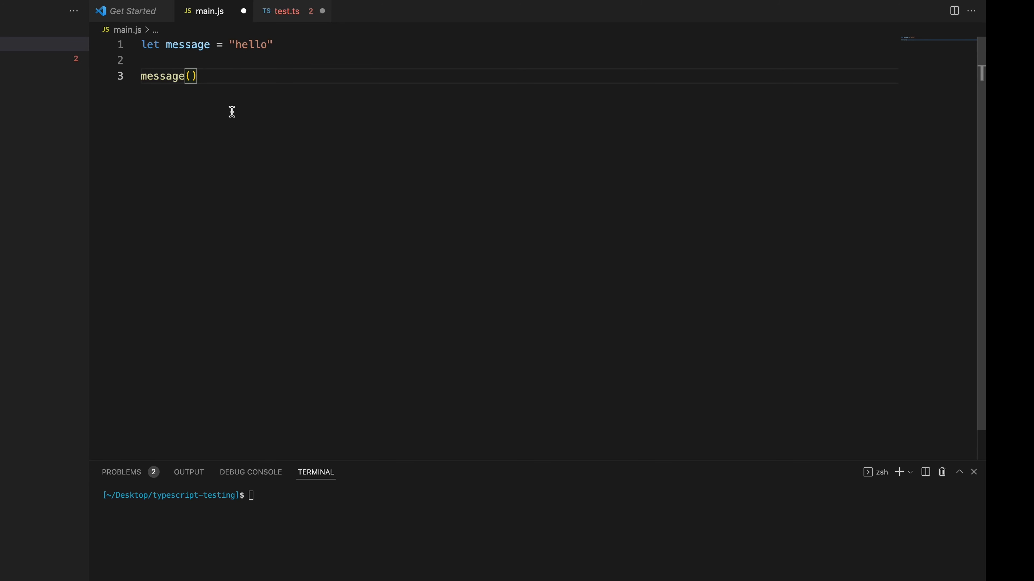
pyautogui.moveTo(244, 148)
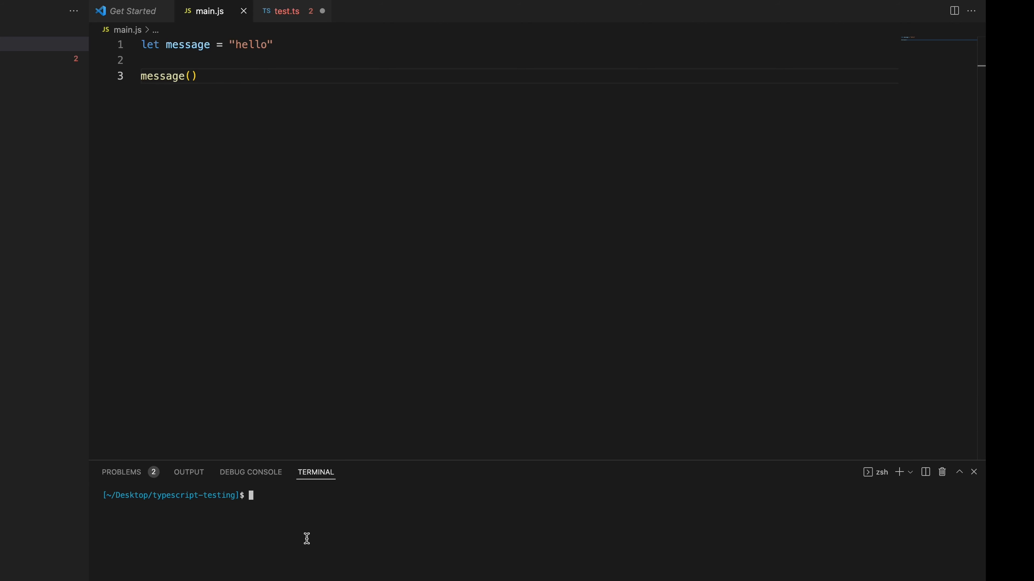
pyautogui.write('node main.js')
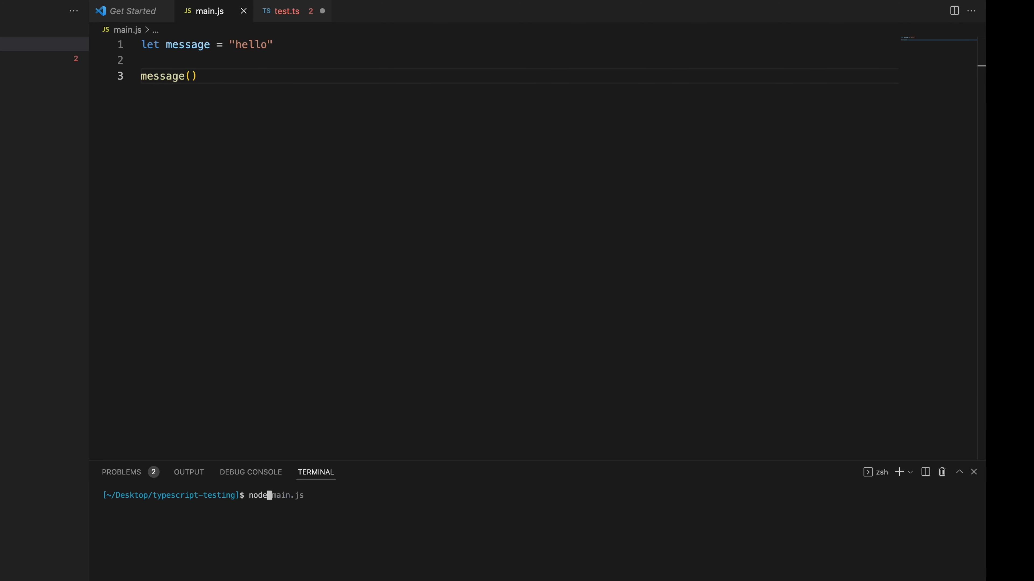
pyautogui.press('Return')
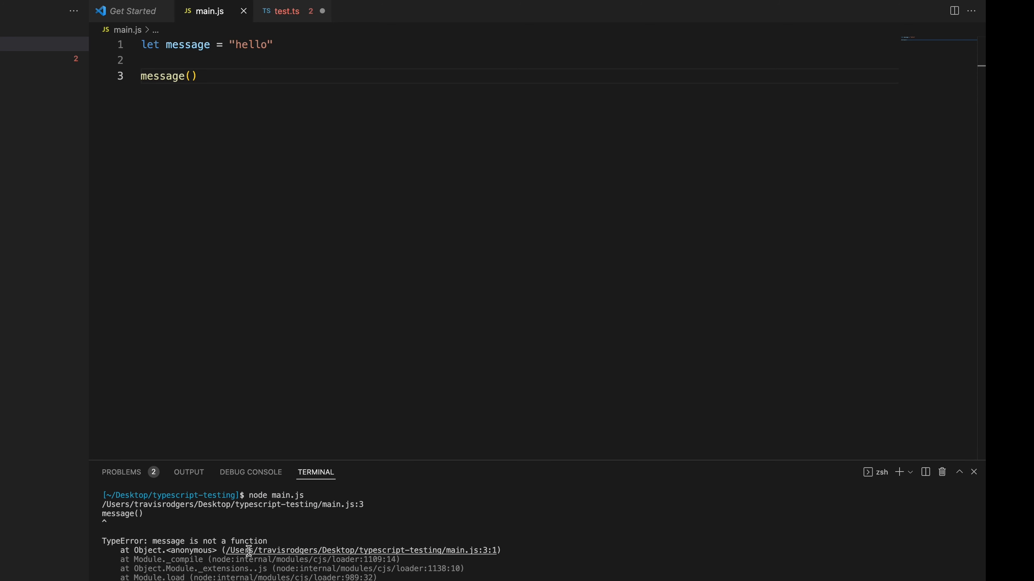
pyautogui.click(286, 11)
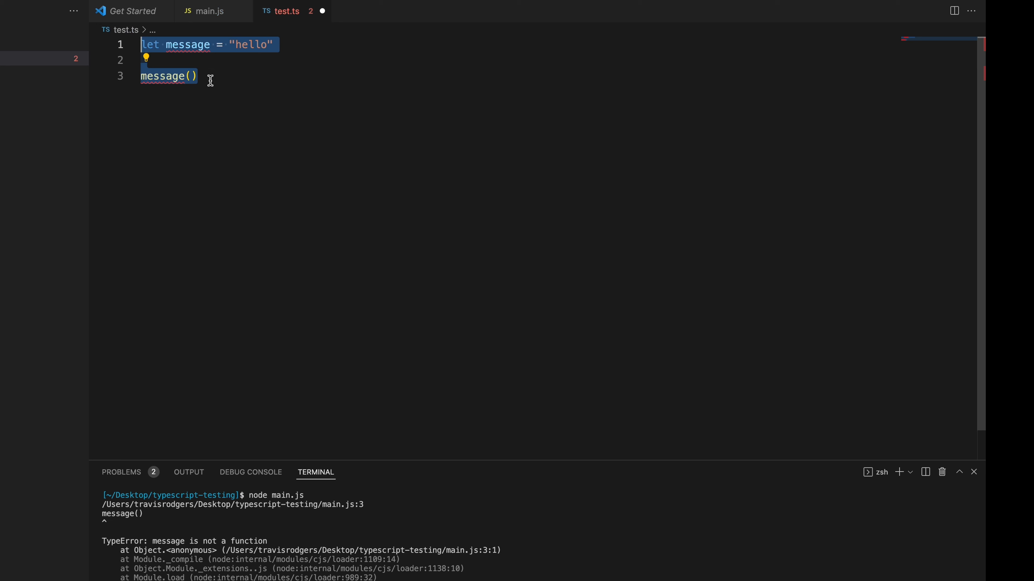
pyautogui.moveTo(162, 75)
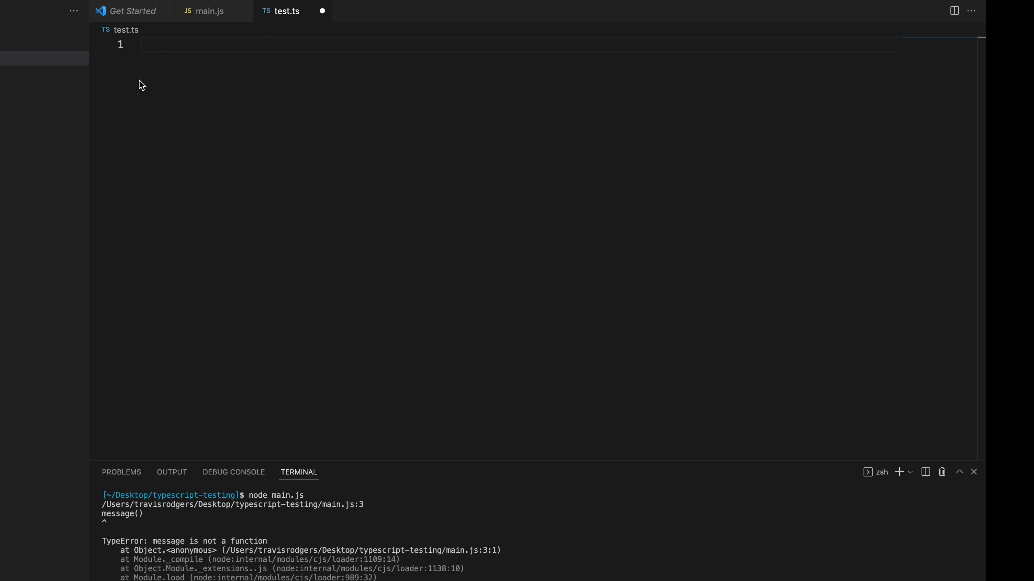
# Declare a const user object with name "travis" and age 40.
pyautogui.write('const')
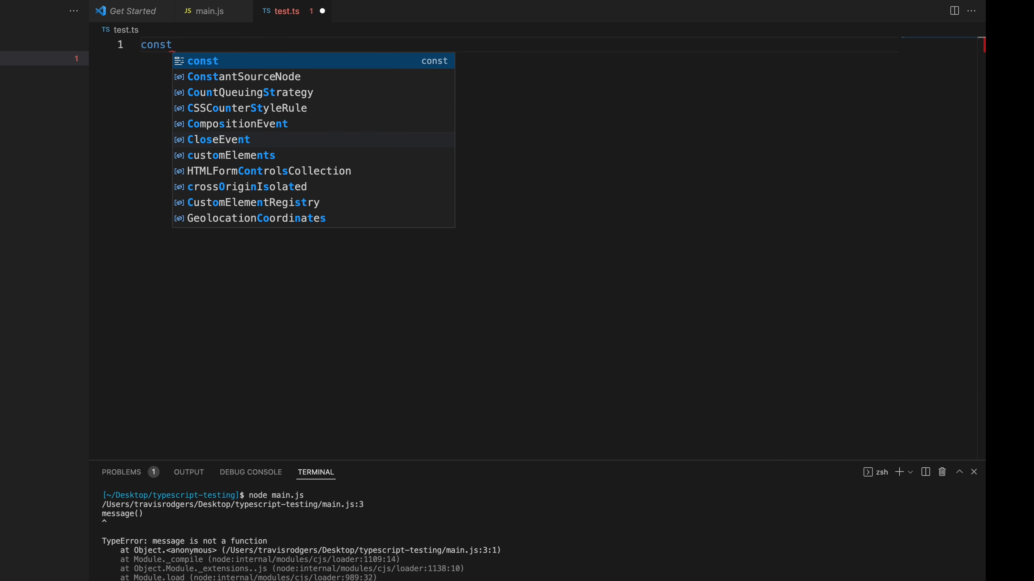
pyautogui.write('user = {')
pyautogui.write('name')
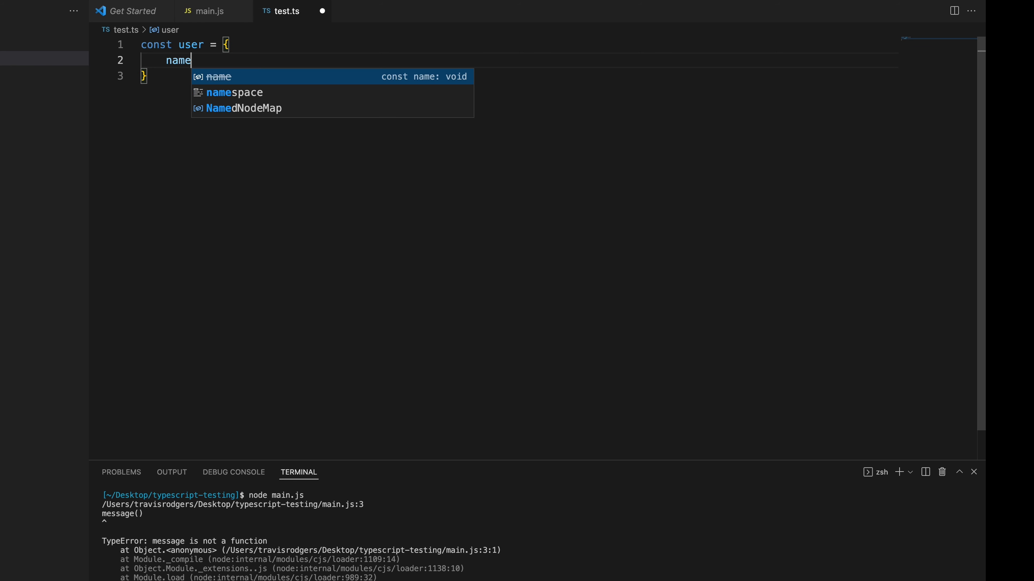
pyautogui.write(': "travis",')
pyautogui.write('age')
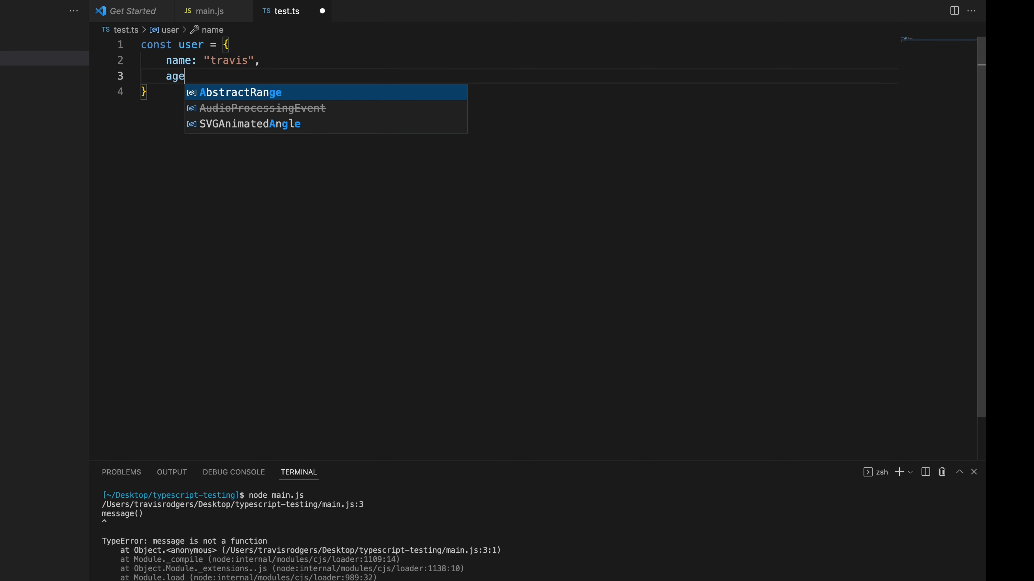
pyautogui.write(': 40')
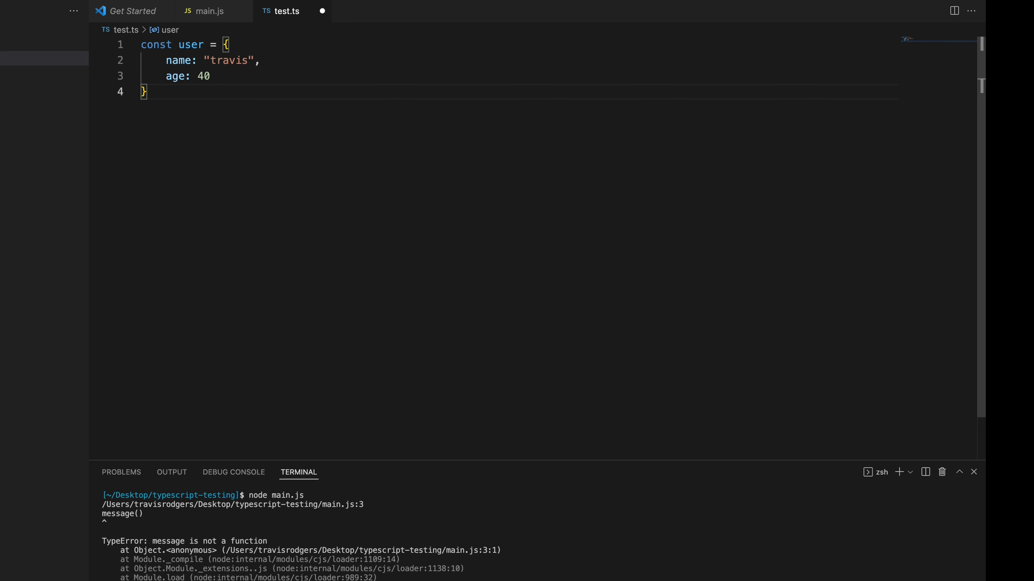
# Access user.location and inspect the ts(2339) error on the nonexistent property.
pyautogui.write('user')
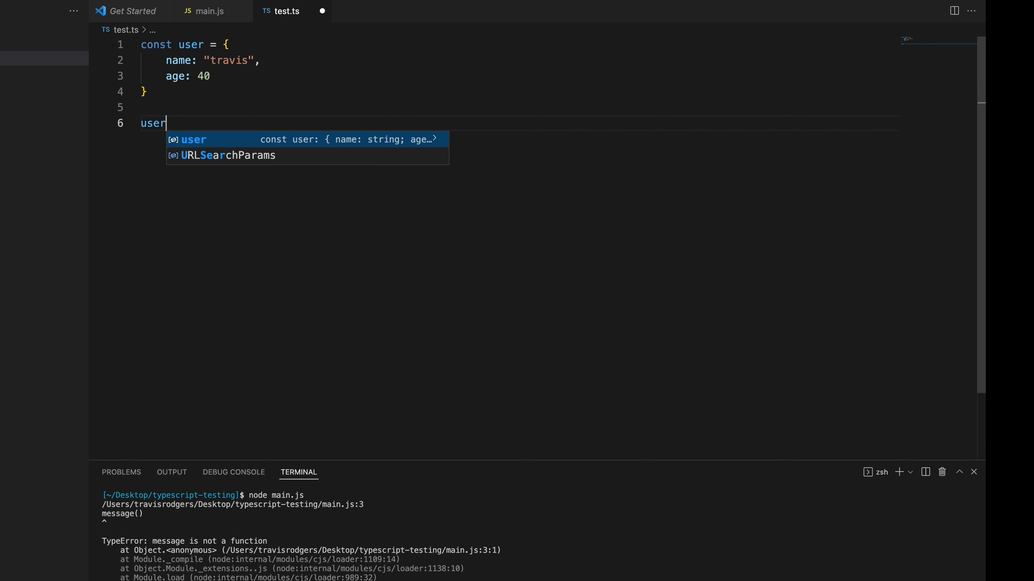
pyautogui.write('.')
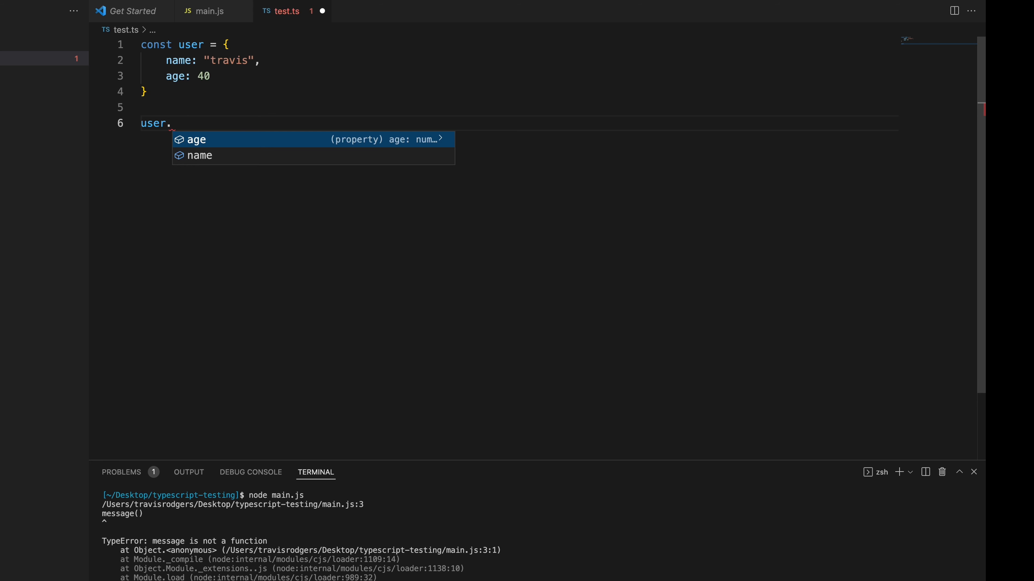
pyautogui.write('location')
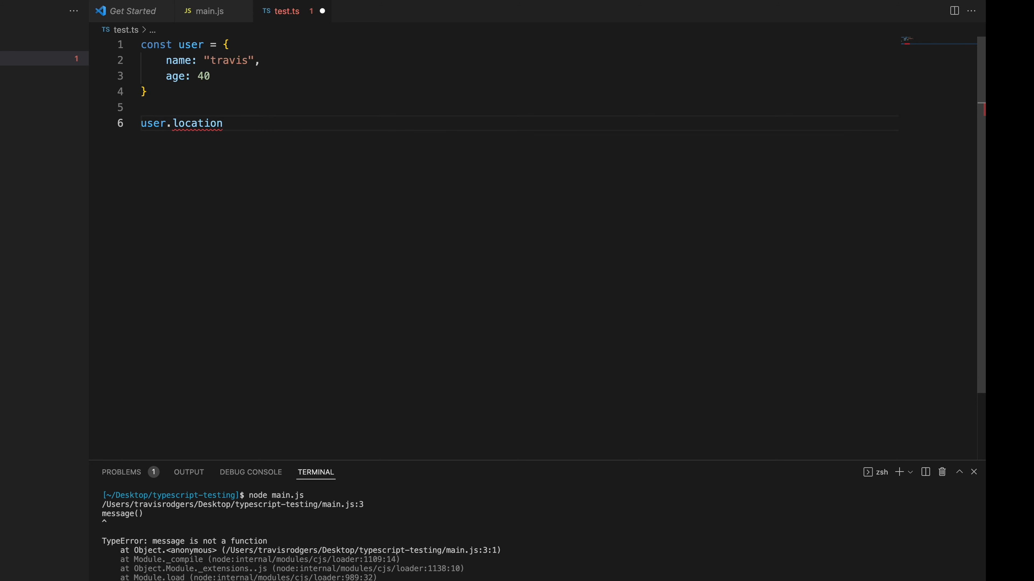
pyautogui.moveTo(198, 125)
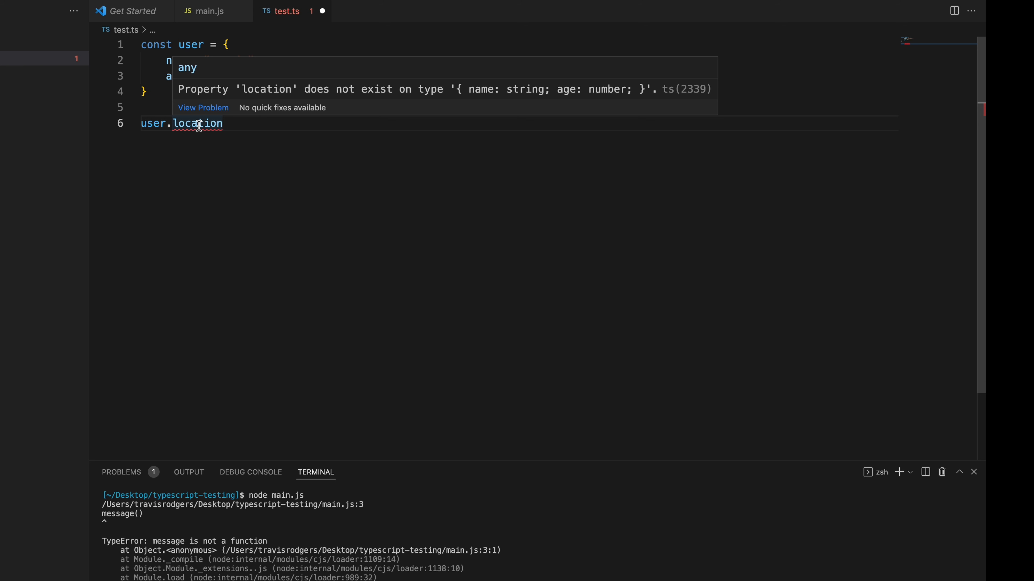
pyautogui.click(224, 123)
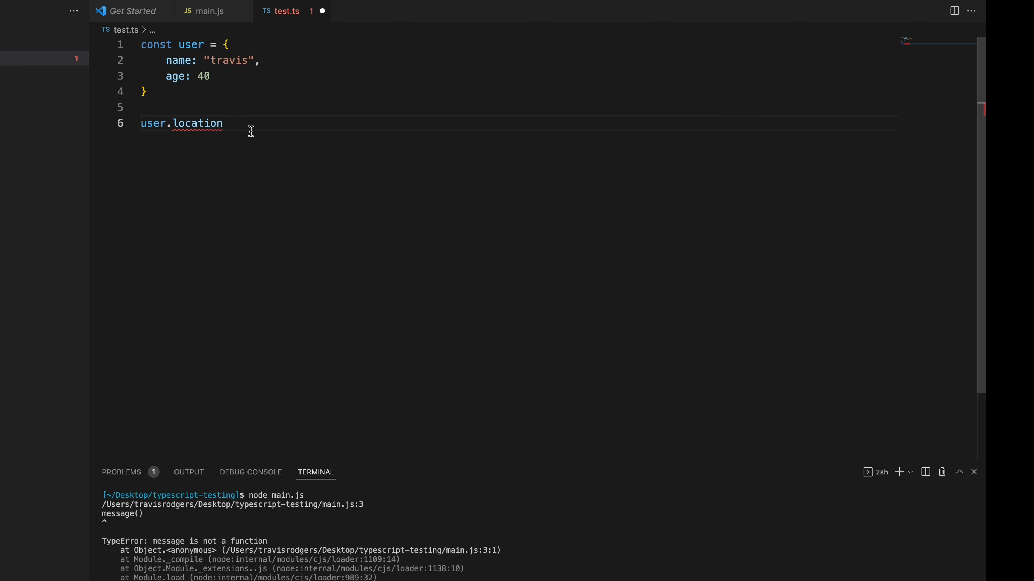
# Wrap user.location in console.log in main.js and run it with node, printing undefined.
pyautogui.click(210, 11)
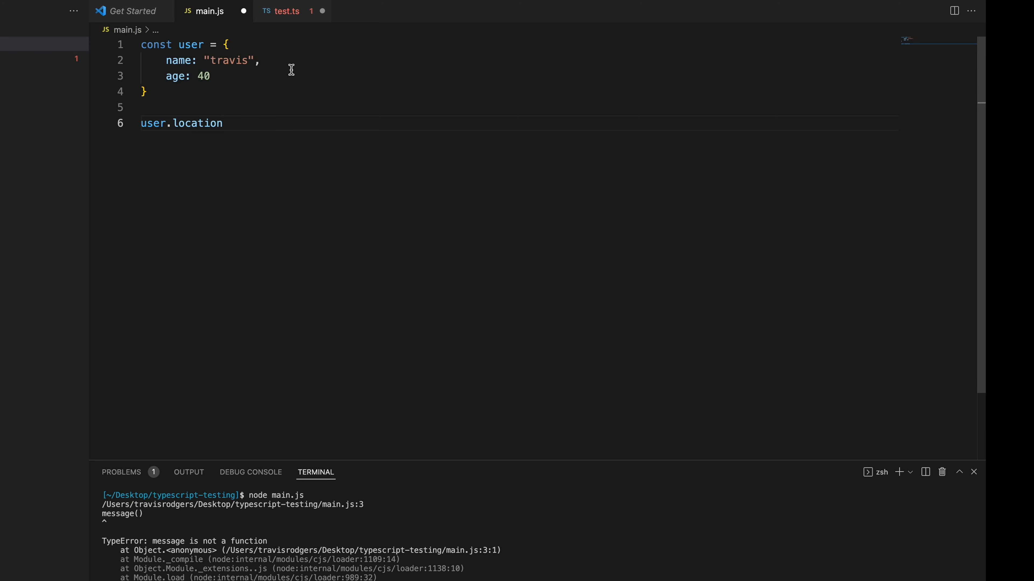
pyautogui.moveTo(284, 156)
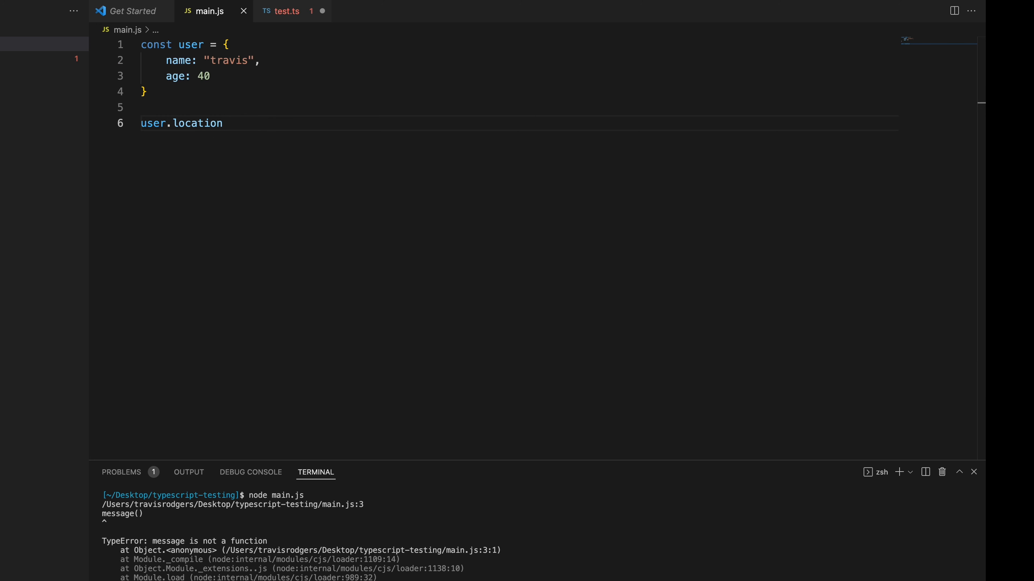
pyautogui.write('consoe.')
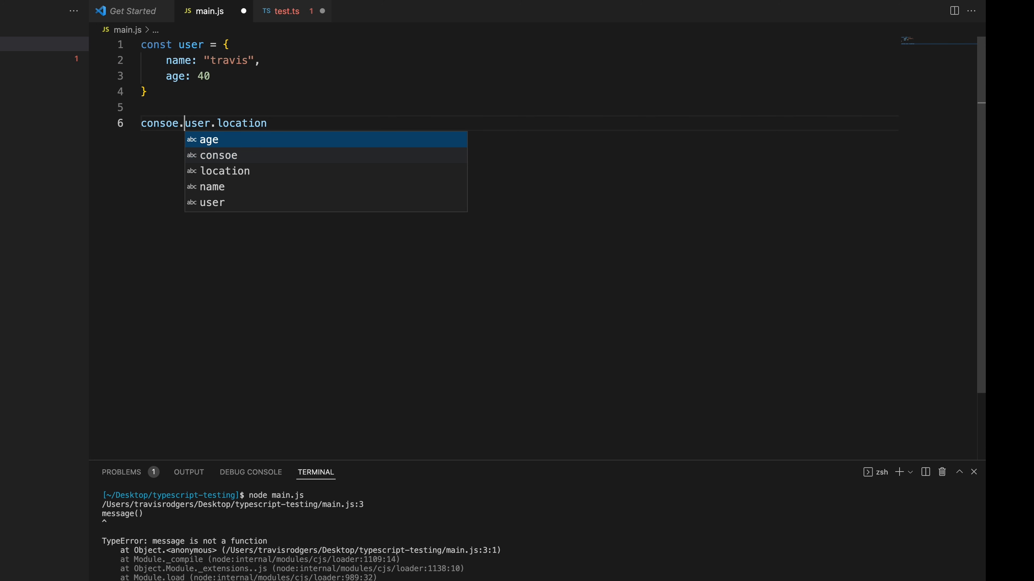
pyautogui.write('le')
pyautogui.write('node main.js')
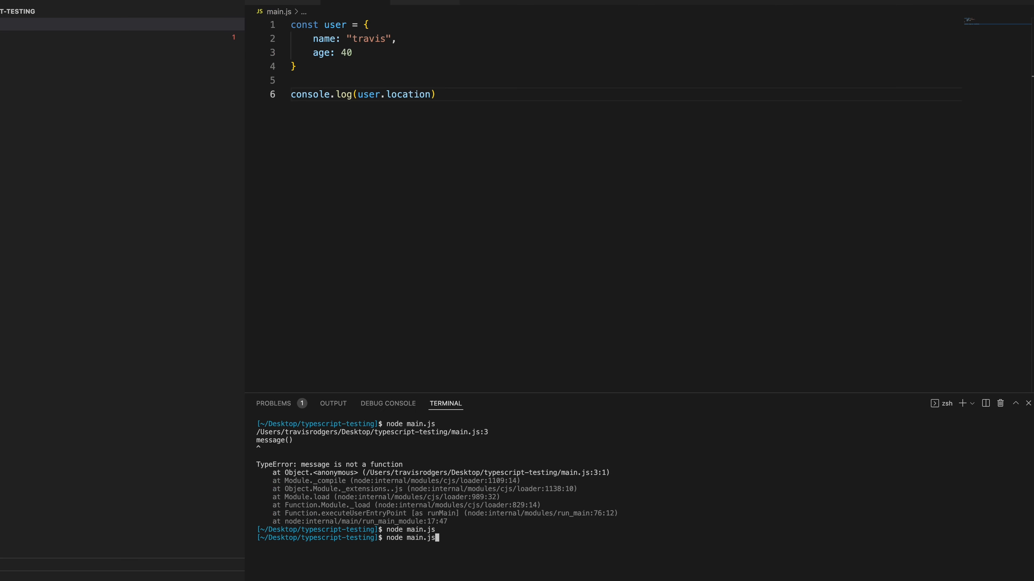
pyautogui.press('Return')
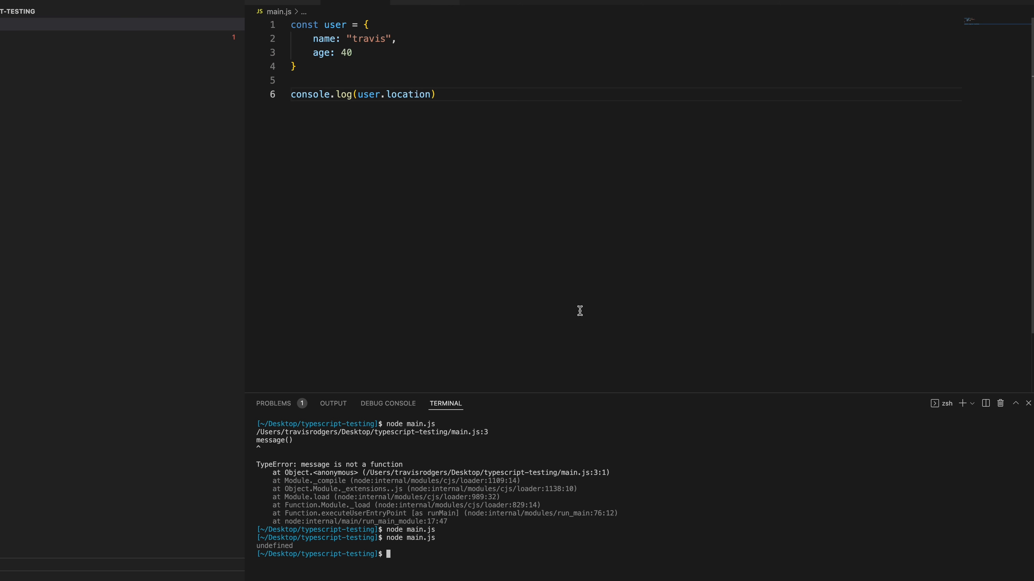
pyautogui.moveTo(589, 334)
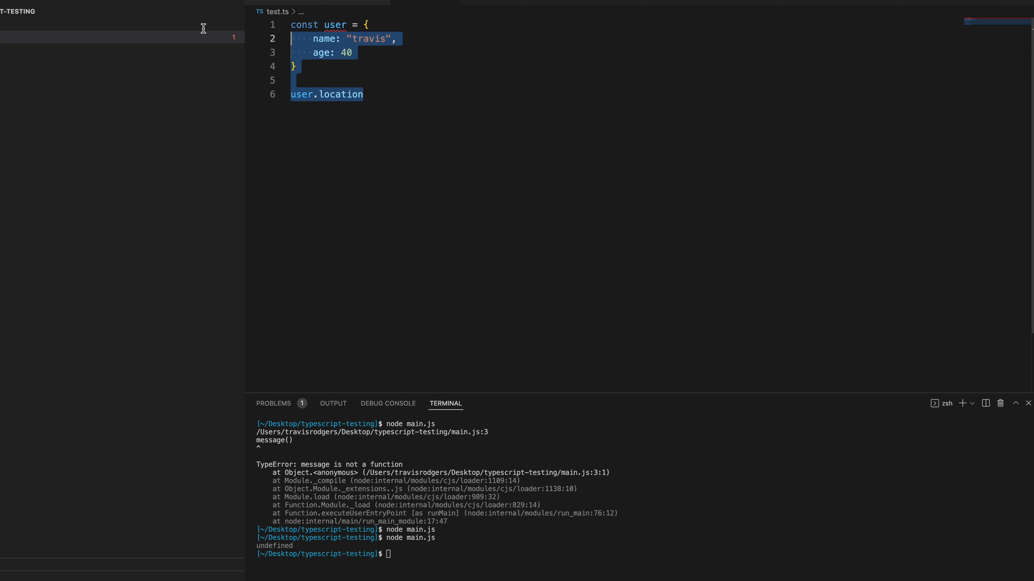
pyautogui.moveTo(192, 12)
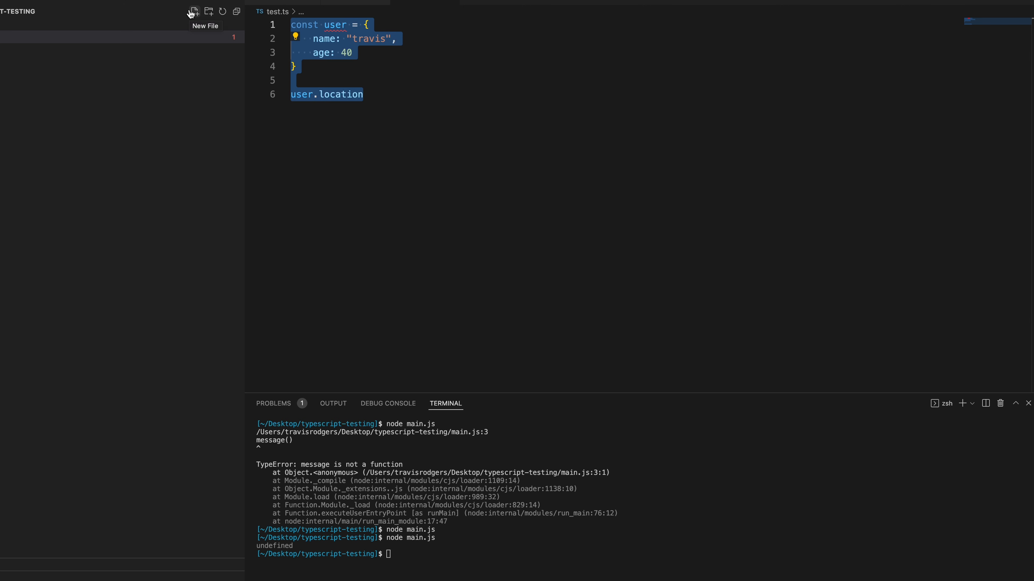
# Declare let announcement = "hello" in test.ts.
pyautogui.write('let')
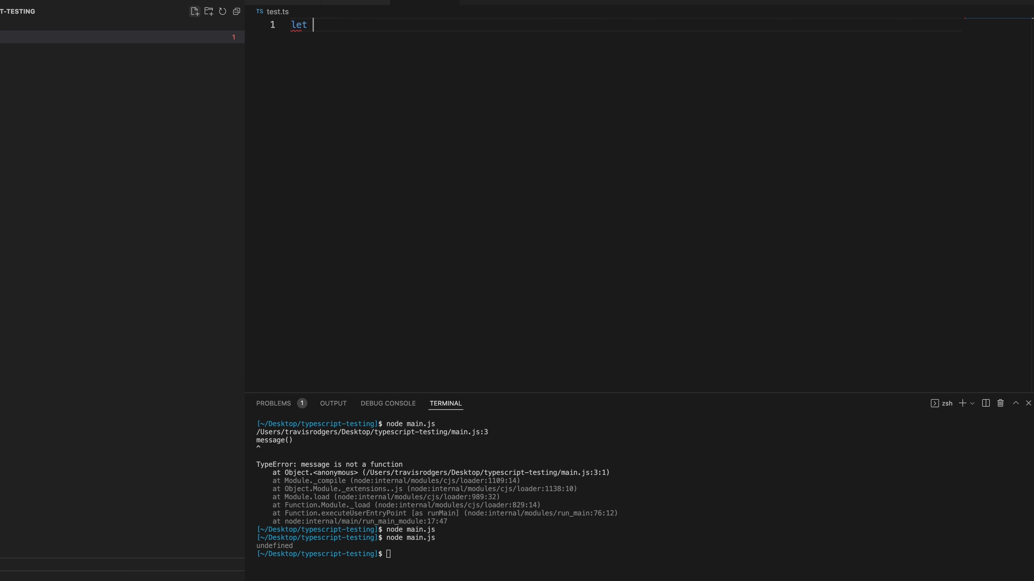
pyautogui.write('announ')
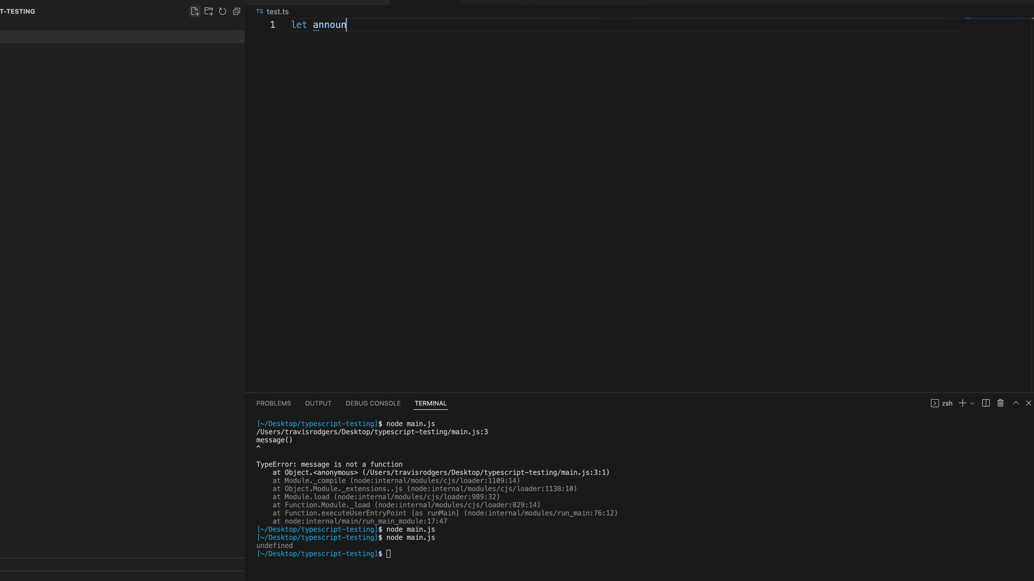
pyautogui.write('cement = "hello')
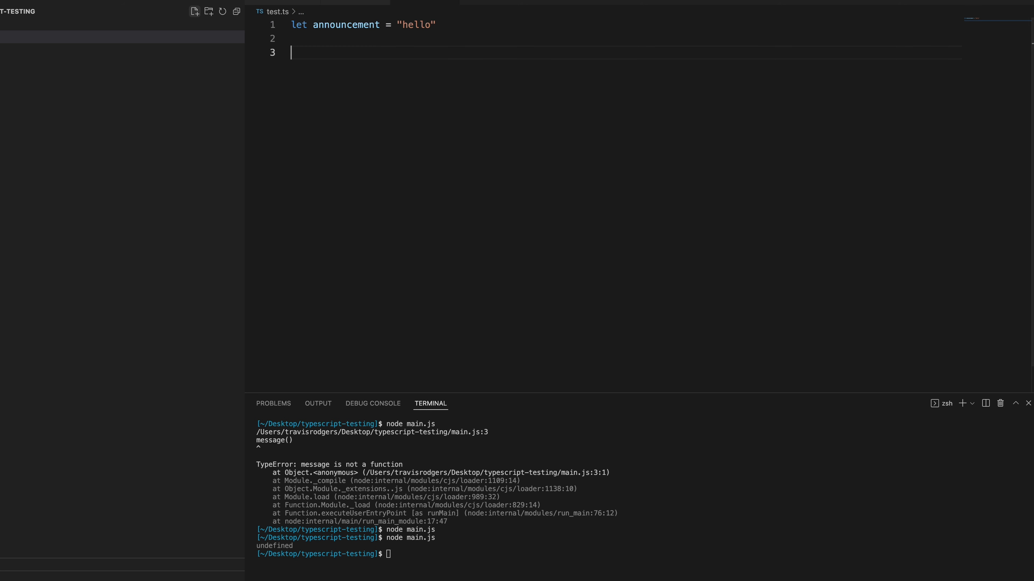
# Call toLowerCase() on the misspelled announement, which TypeScript flags.
pyautogui.write('announement')
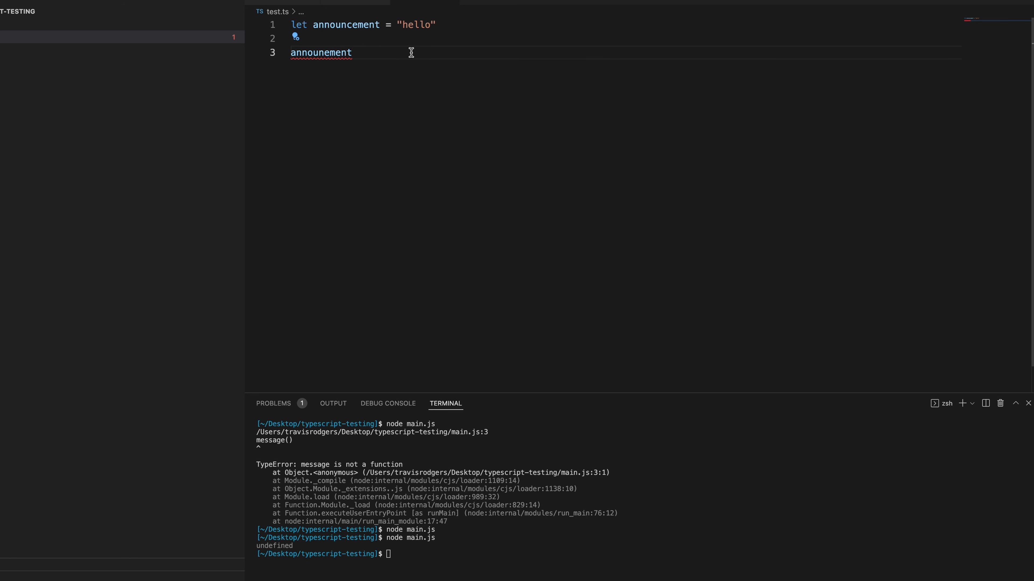
pyautogui.write('.toLowerC')
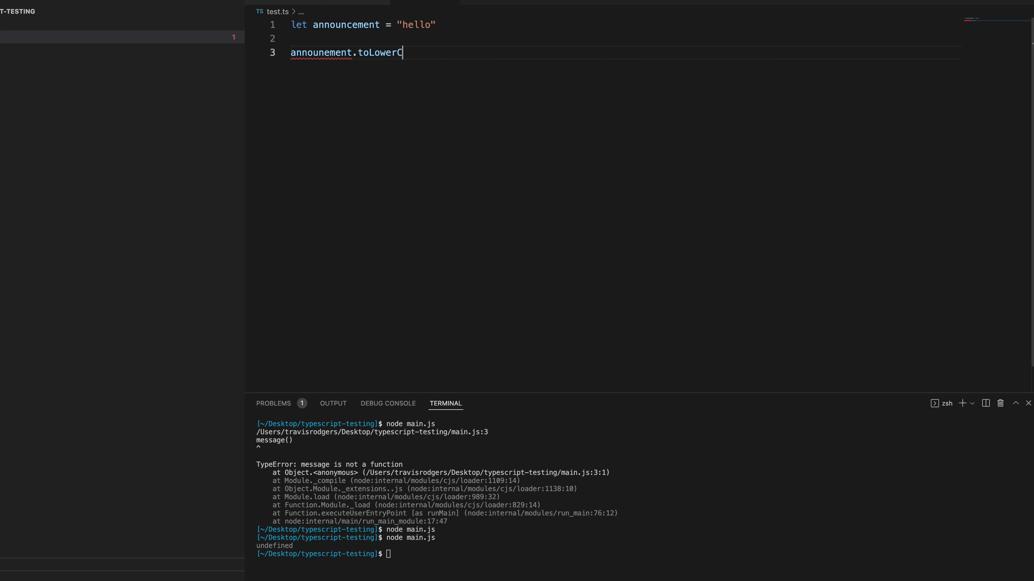
pyautogui.write('ase')
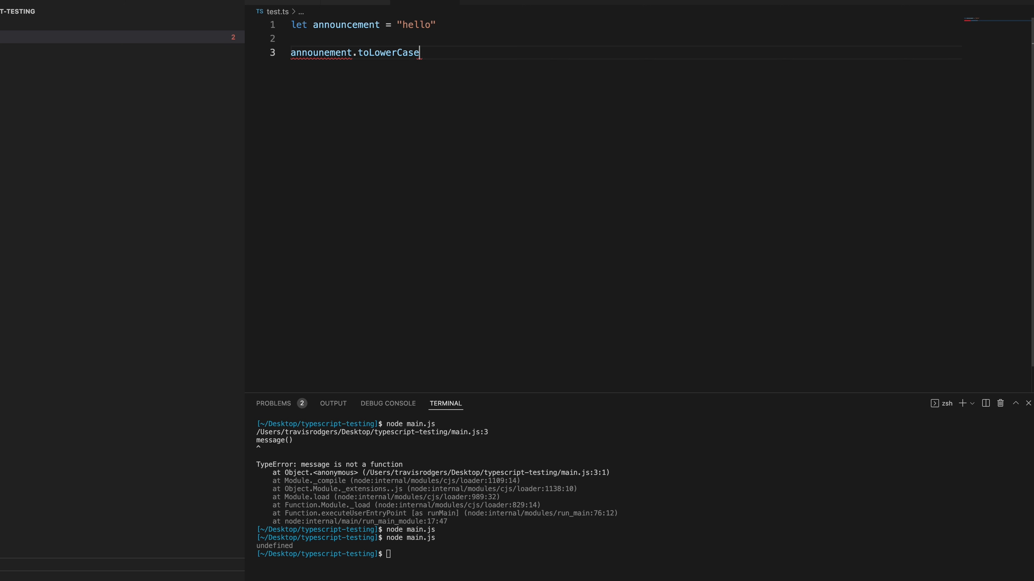
pyautogui.write('()')
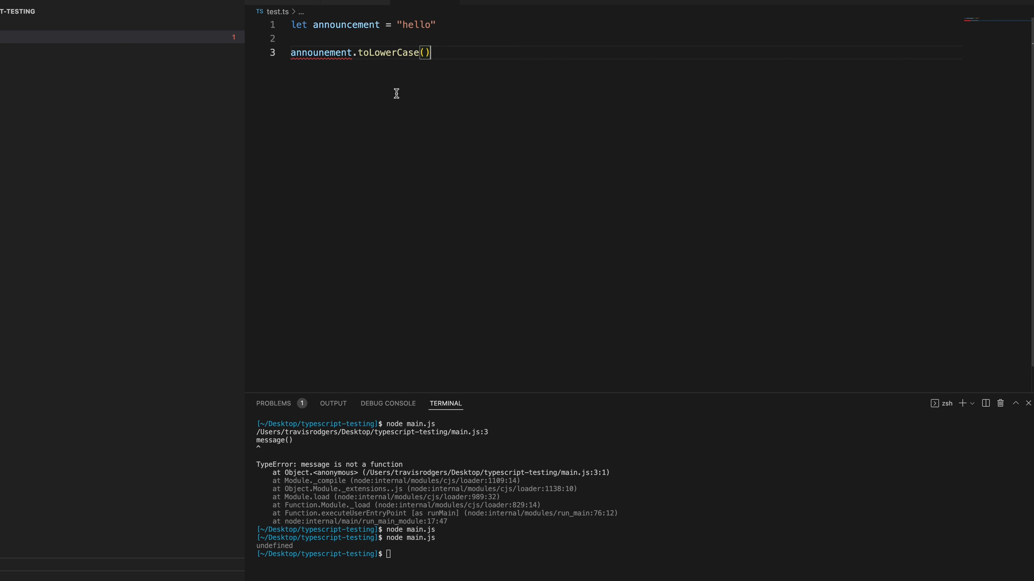
pyautogui.moveTo(321, 53)
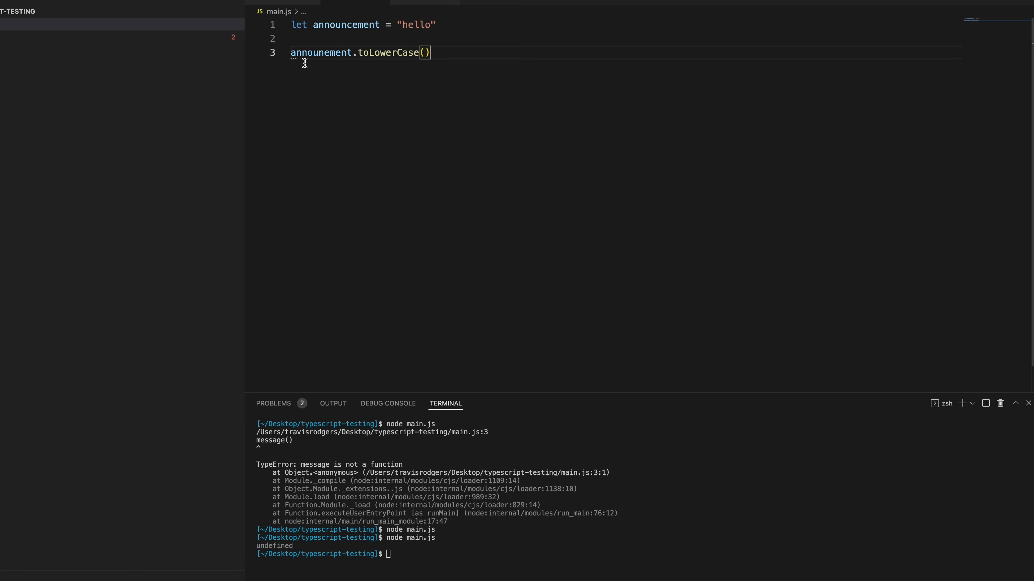
pyautogui.moveTo(322, 53)
pyautogui.write('tsc test.ts')
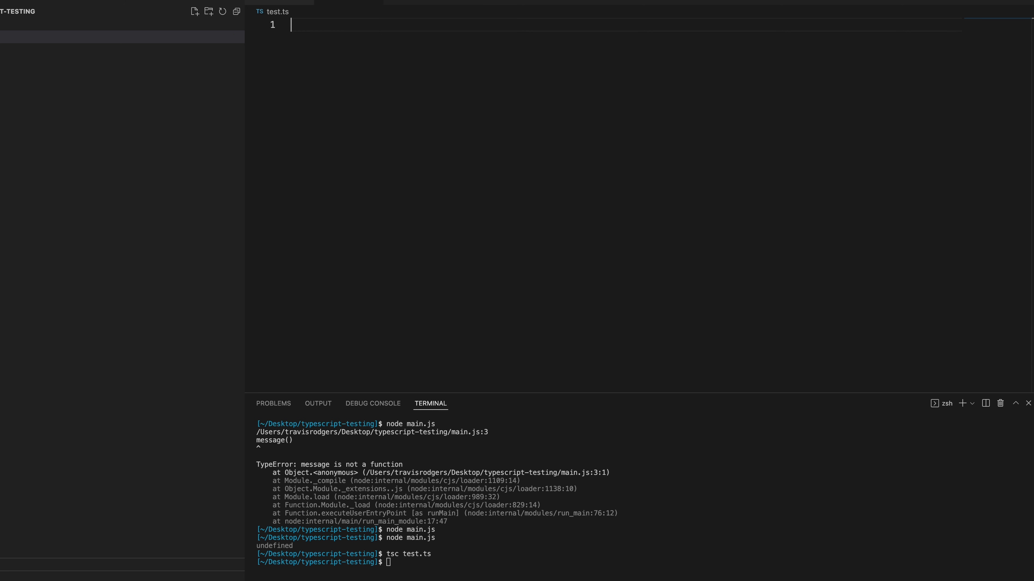
# Declare const num1 = 30 and const num2 = '30' in test.ts.
pyautogui.write('const num1 = 30')
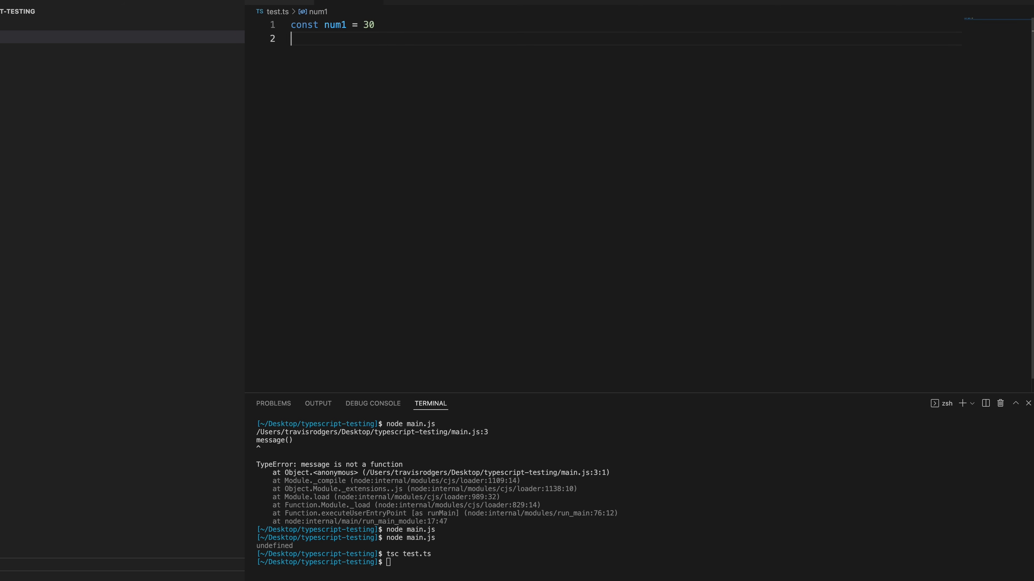
pyautogui.write('const num2 =')
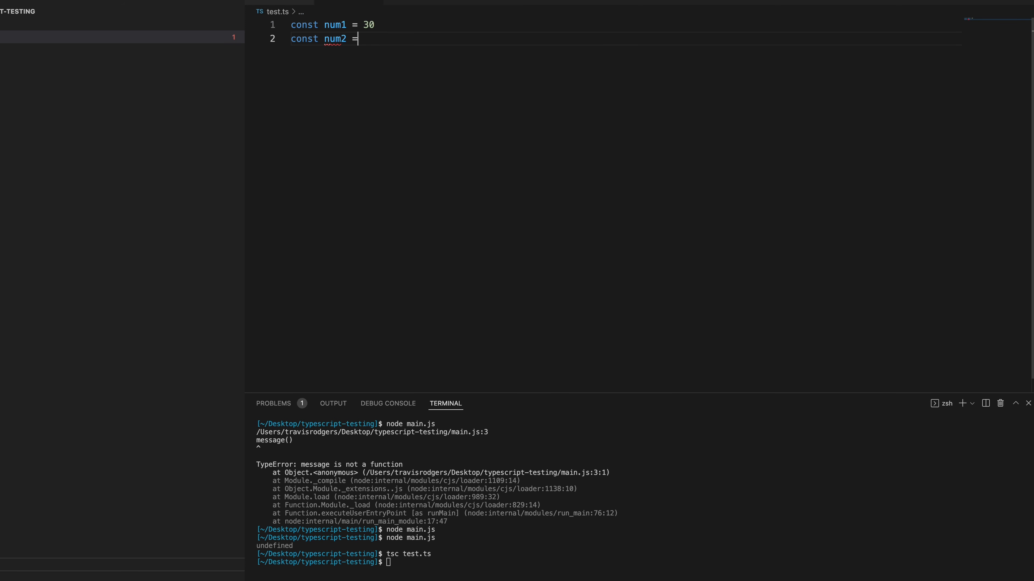
pyautogui.write("'30'")
pyautogui.write('if')
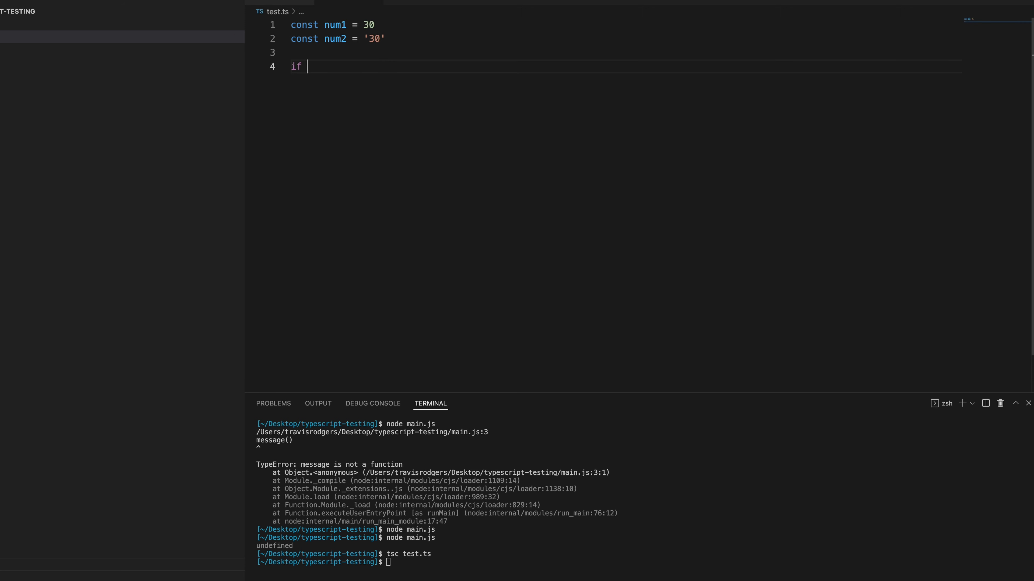
# Add an if (num1 === num2) block logging 'match', which TypeScript flags as an impossible comparison.
pyautogui.write('(num =')
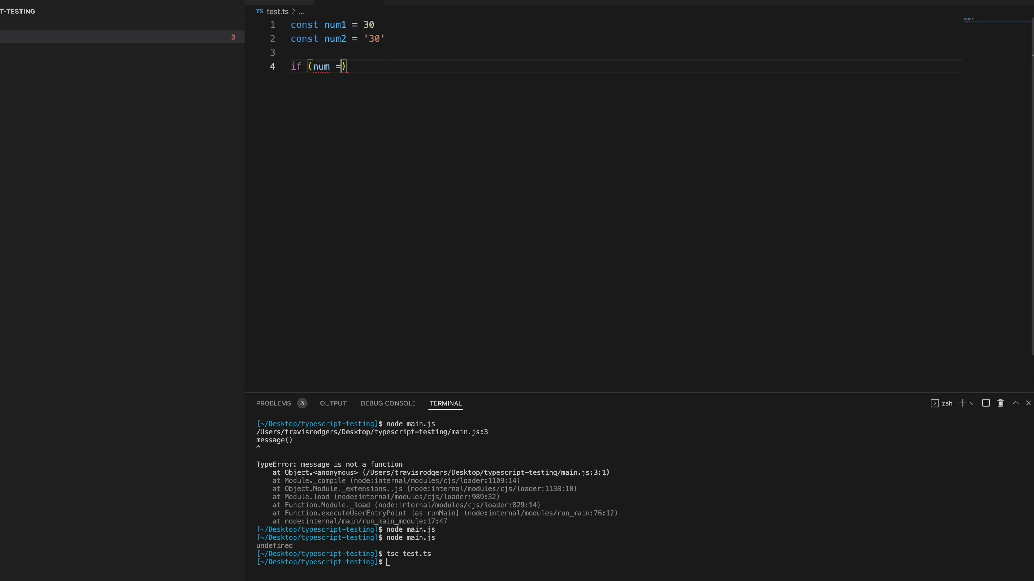
pyautogui.write('== num2')
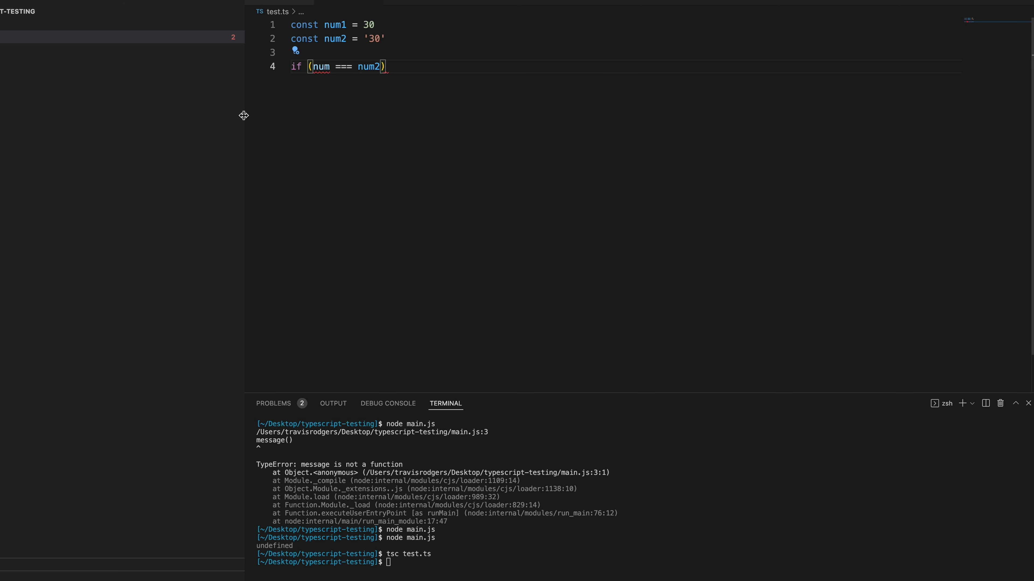
pyautogui.write('1')
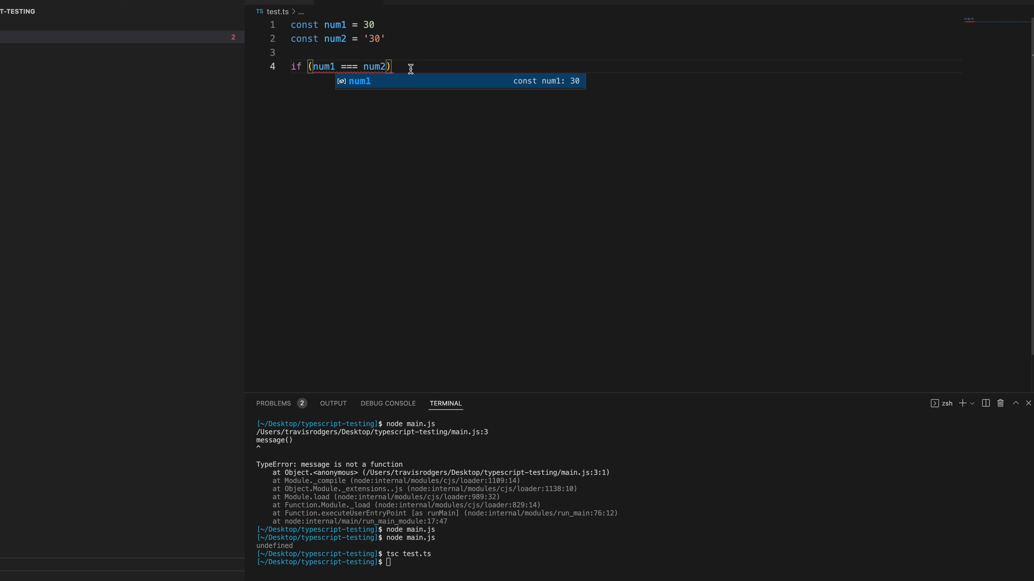
pyautogui.write('{')
pyautogui.write("console.log('")
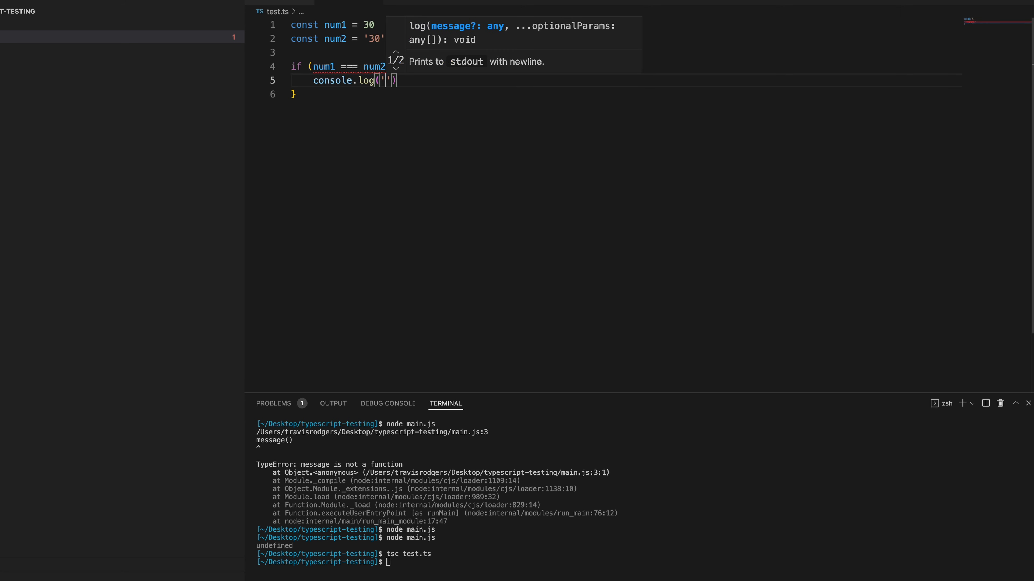
pyautogui.write('match')
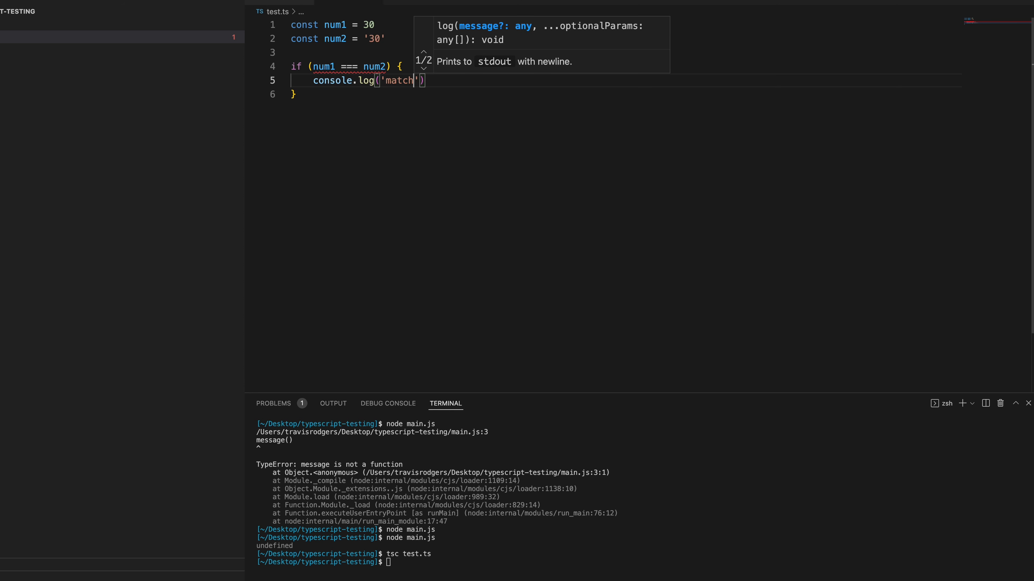
pyautogui.moveTo(323, 65)
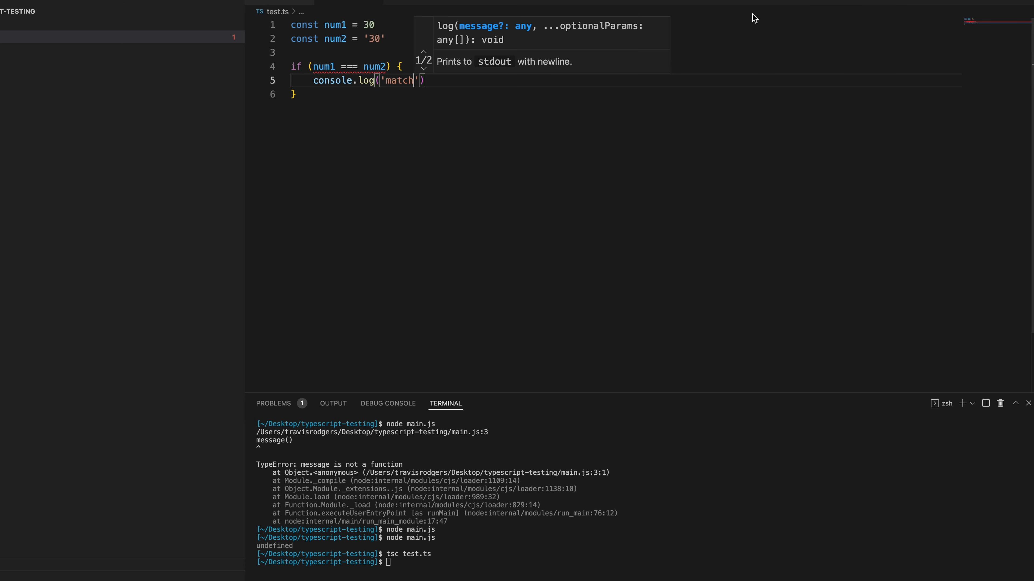
pyautogui.moveTo(348, 65)
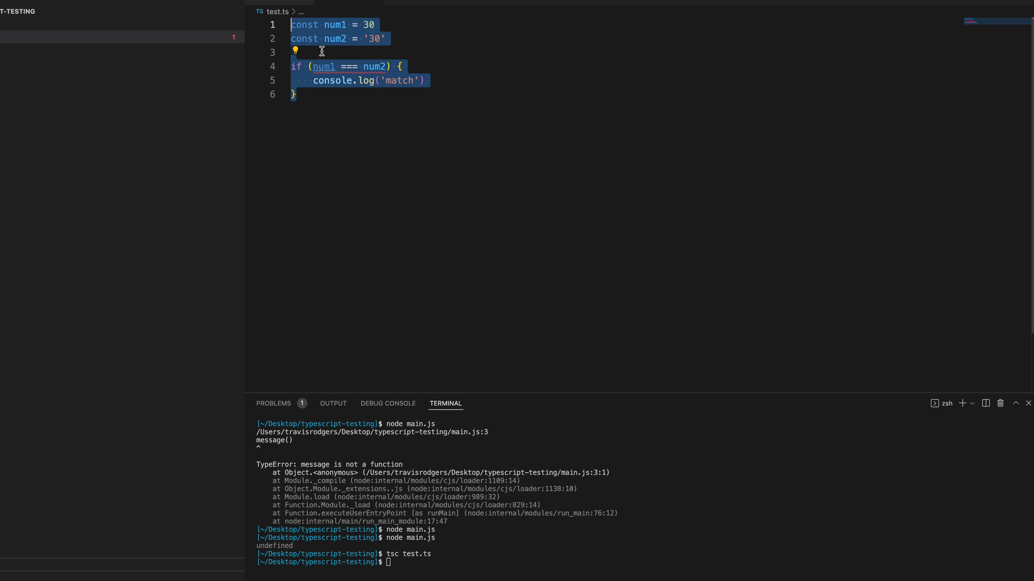
# Paste the comparison example into main.js and run node main.js, which prints nothing.
pyautogui.click(279, 11)
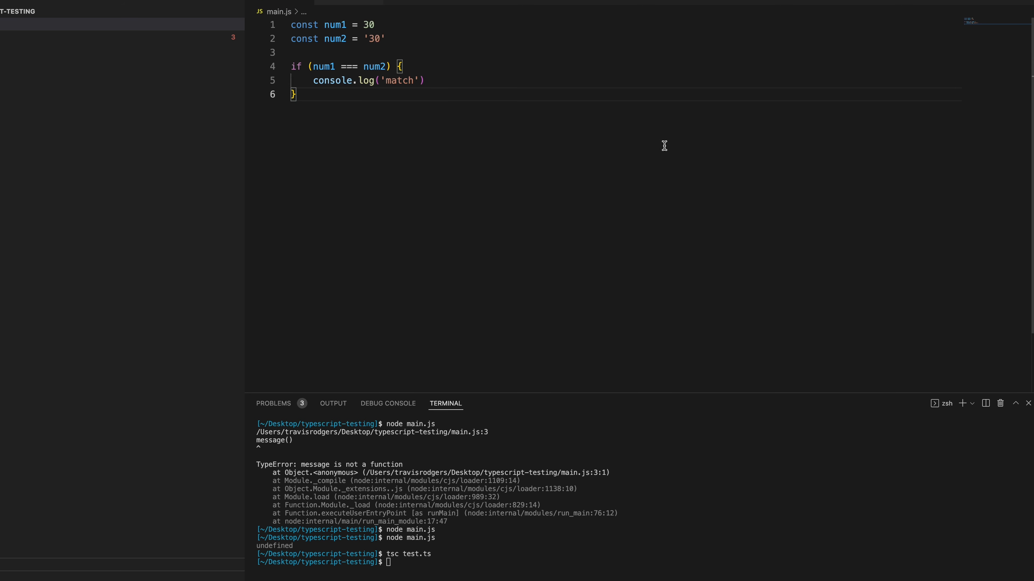
pyautogui.moveTo(604, 133)
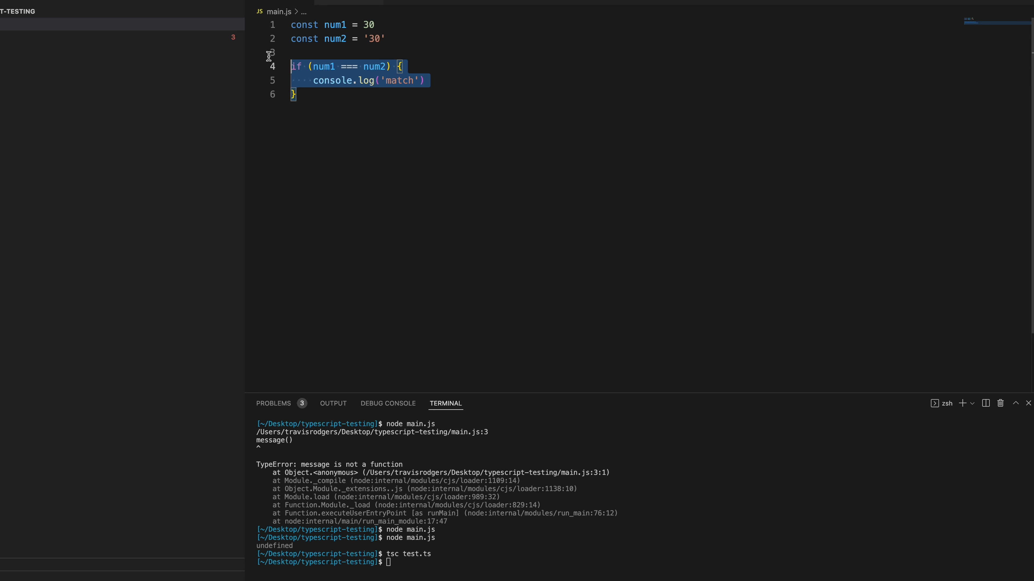
pyautogui.click(394, 95)
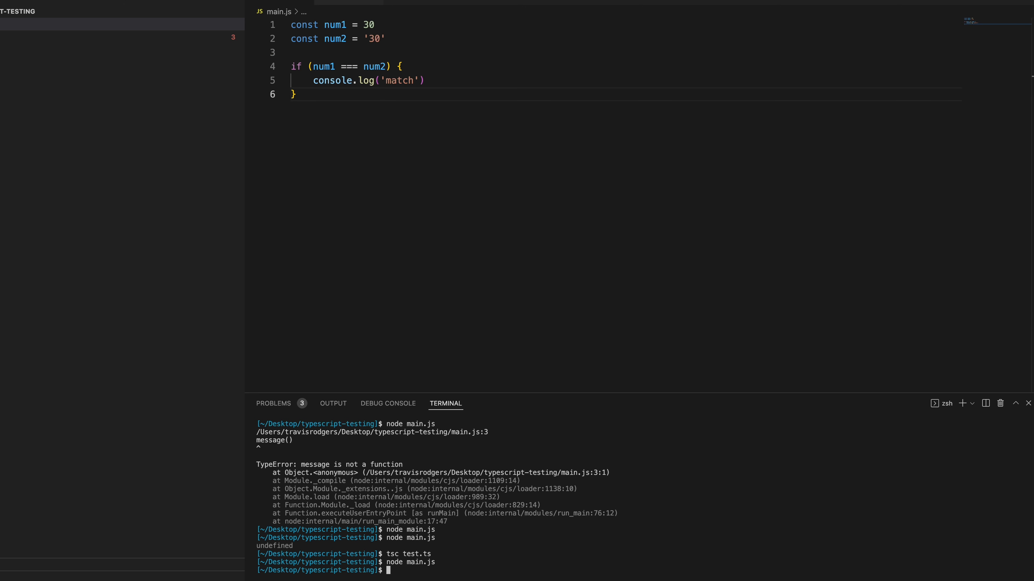
pyautogui.moveTo(423, 314)
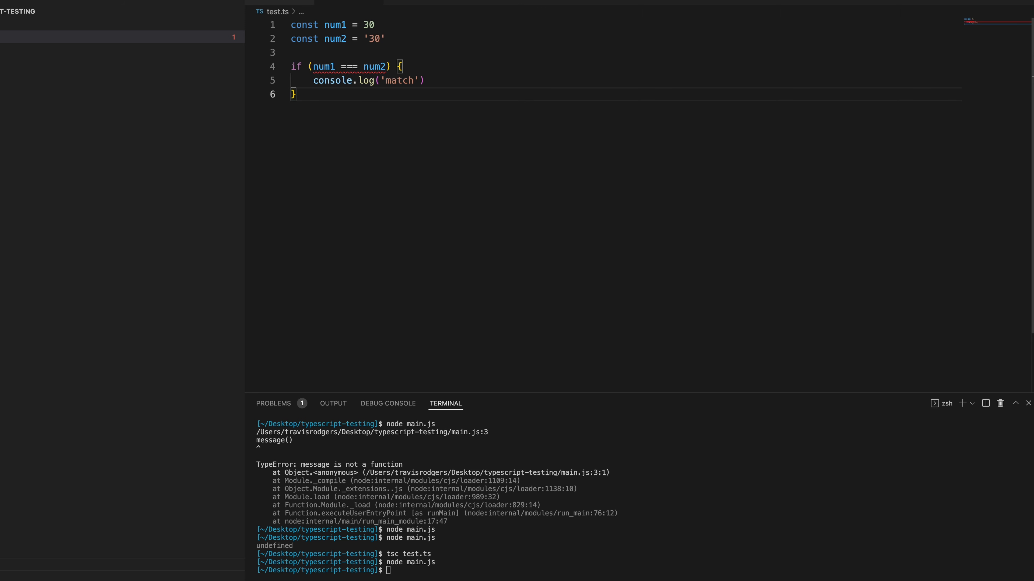
# Add console.log('not a match') after the if block in test.ts.
pyautogui.write('console')
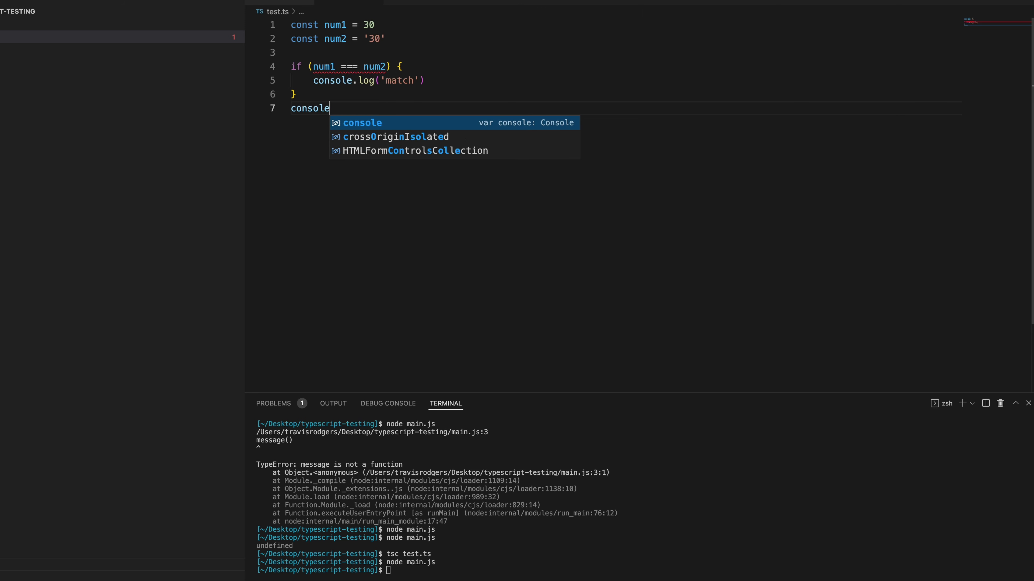
pyautogui.write(".log('not a match")
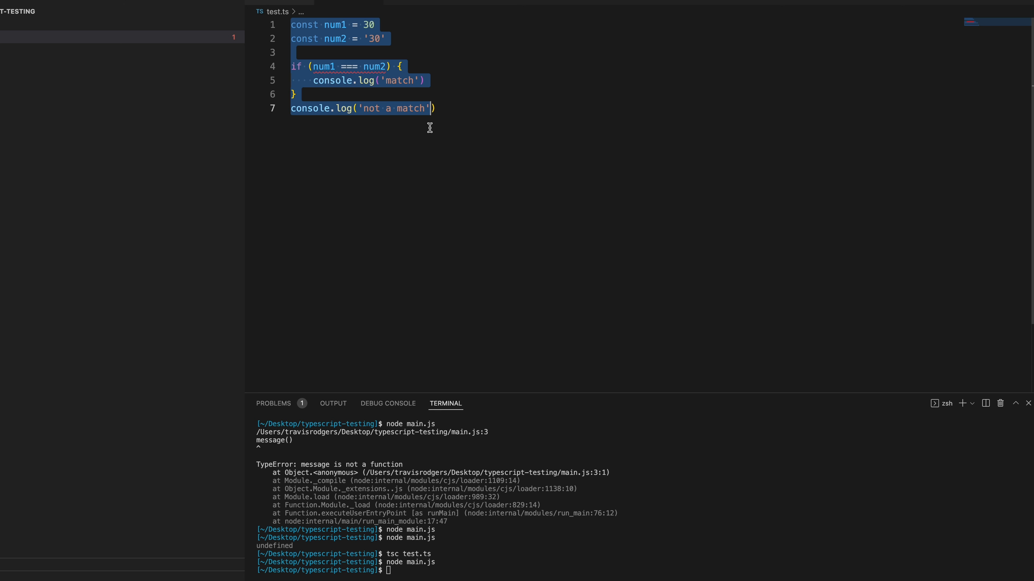
pyautogui.moveTo(368, 170)
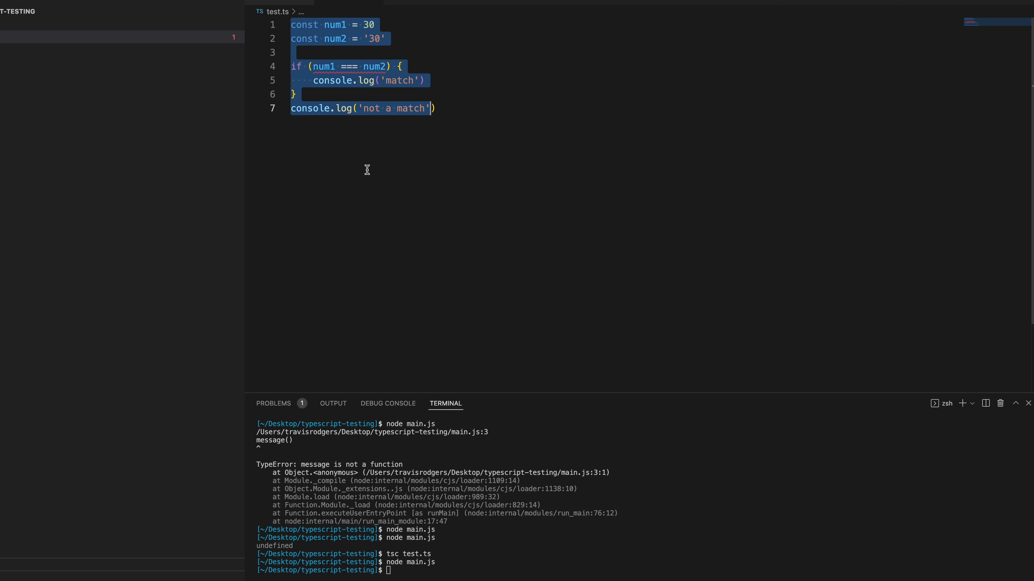
pyautogui.moveTo(391, 183)
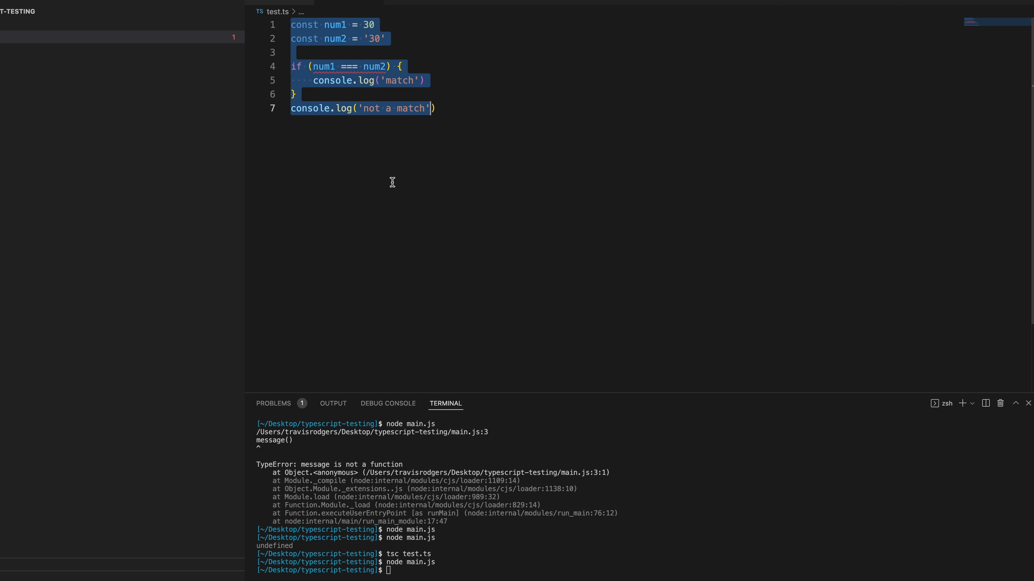